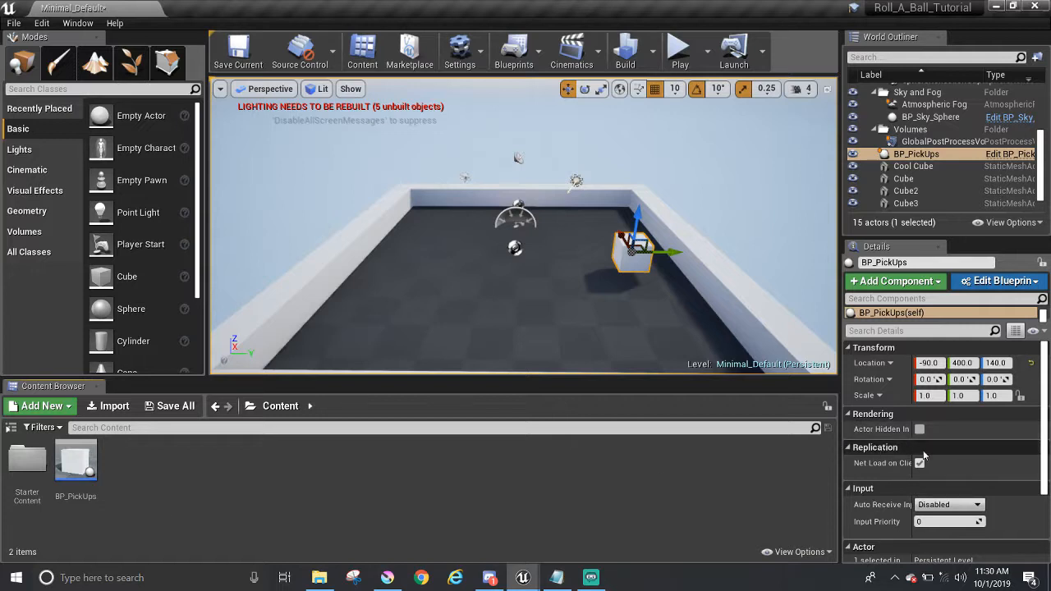
pyautogui.moveTo(926, 455)
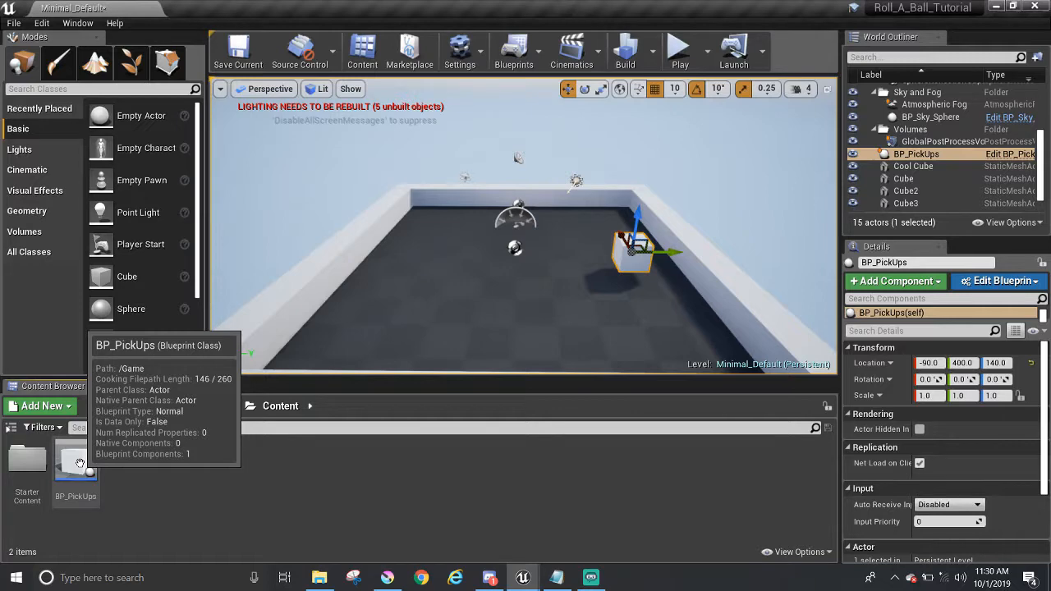
# Open the BP_PickUps blueprint showing its cube-rotation graph with Roll, Pitch and Yaw Speed variables.
pyautogui.doubleClick(76, 460)
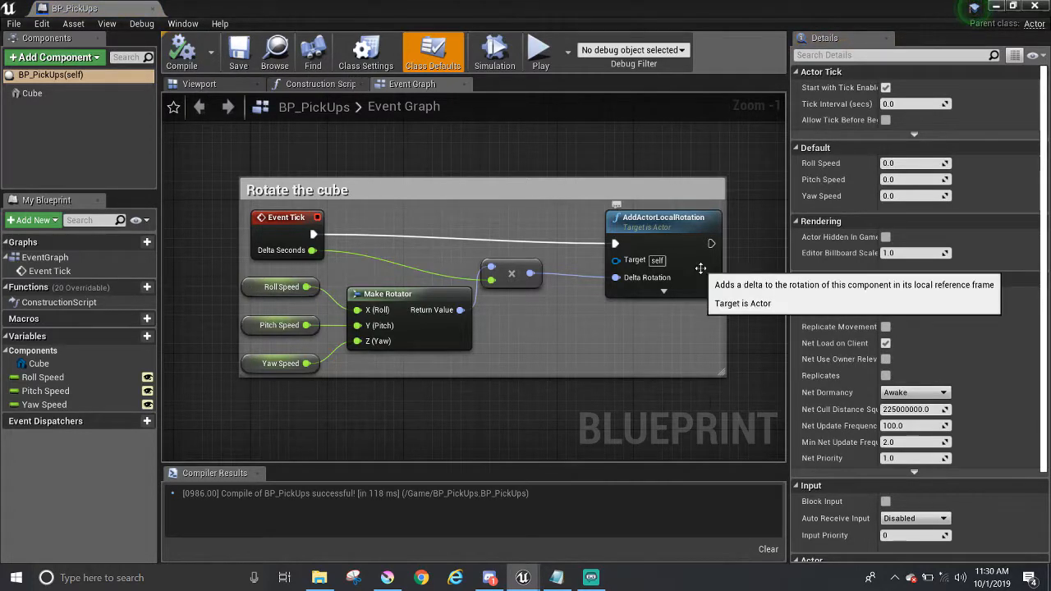
pyautogui.moveTo(1021, 10)
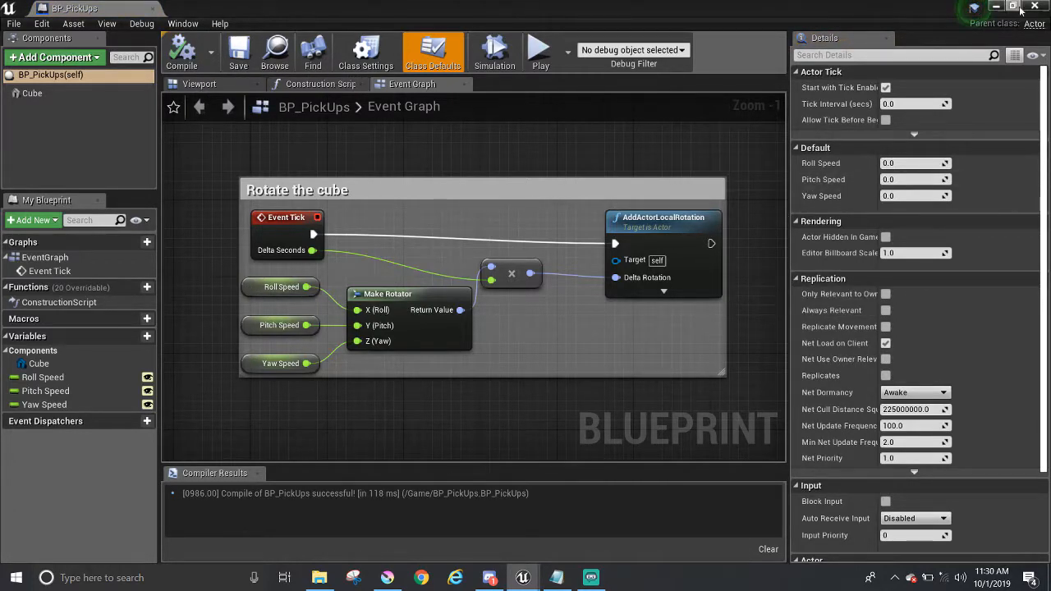